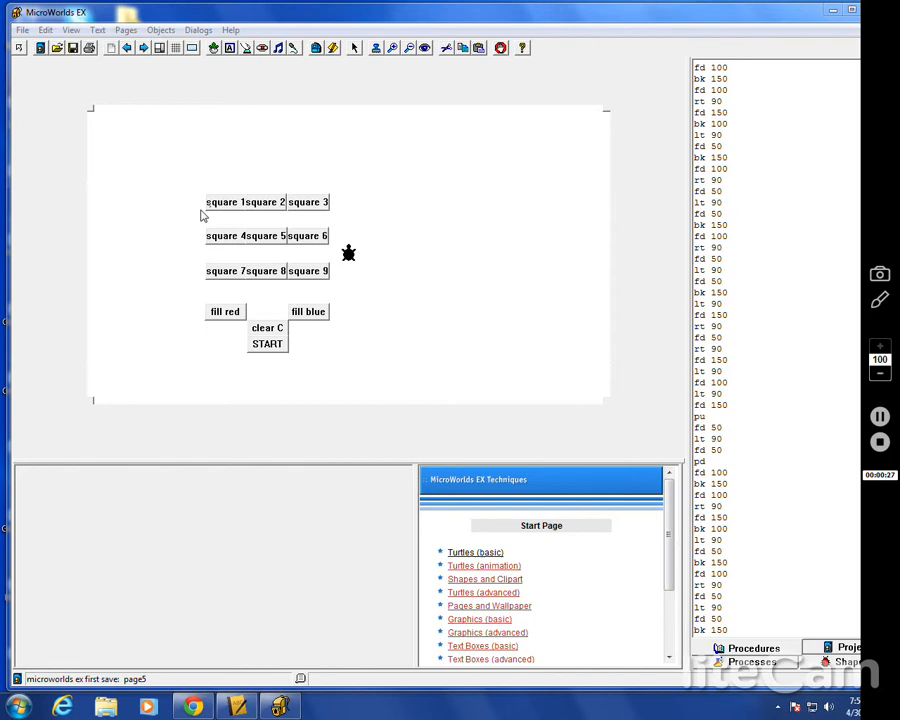
mouse_move(372, 258)
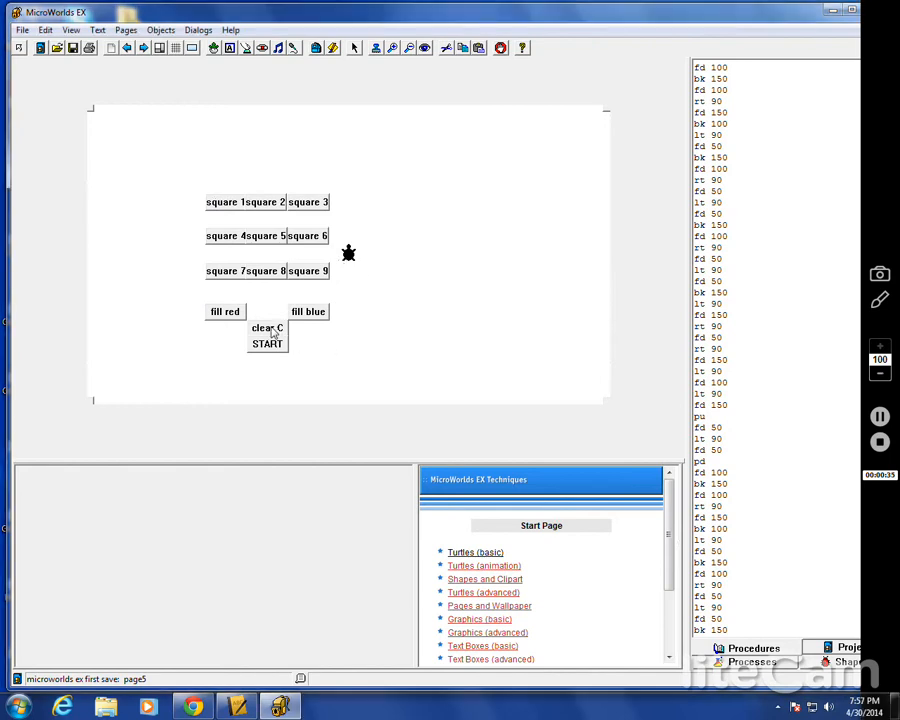
Run START so the turtle draws the empty 3x3 tic-tac-toe grid.
click(268, 344)
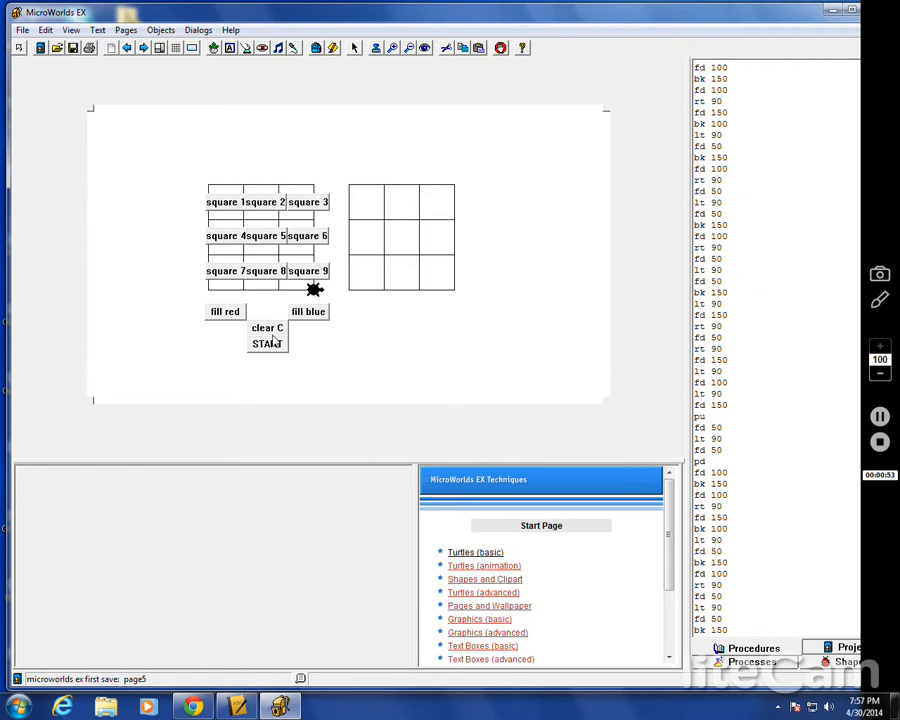
mouse_move(230, 204)
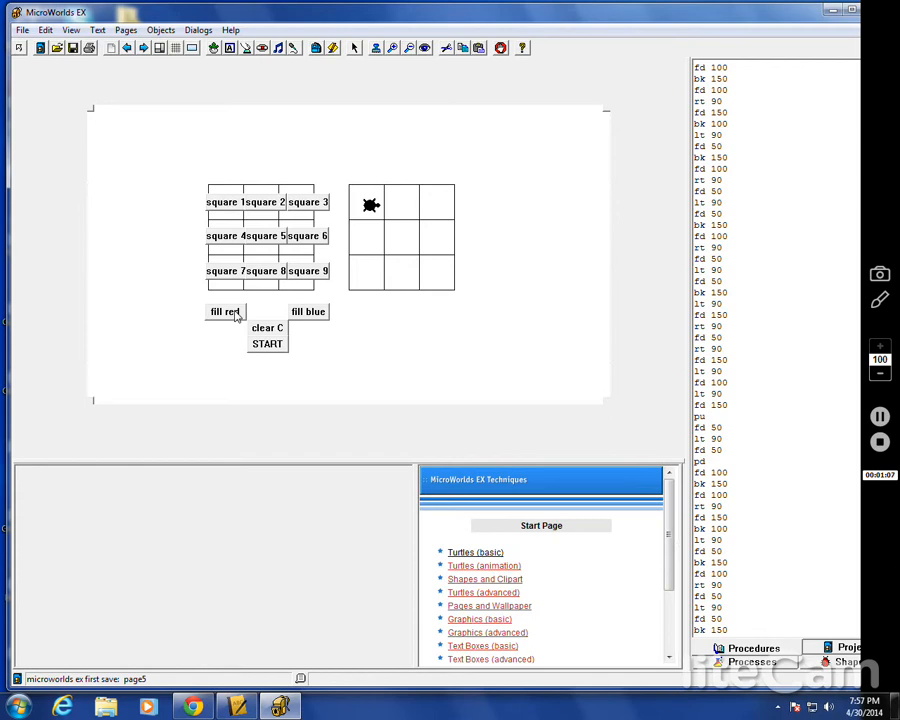
Fill six squares alternately red and blue, including top-left red, centre and bottom-middle blue.
click(224, 312)
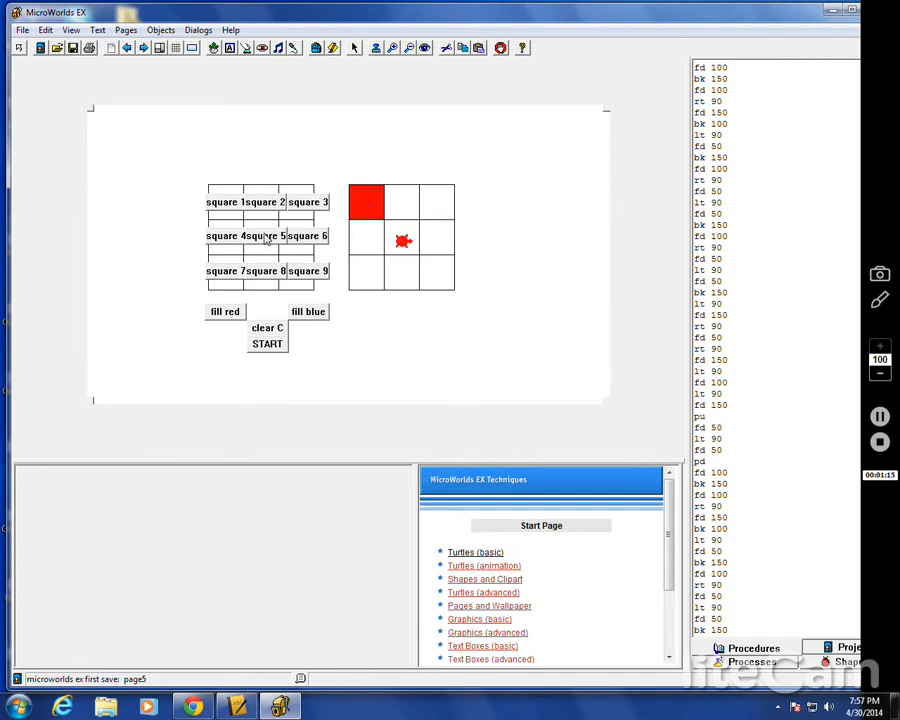
click(308, 312)
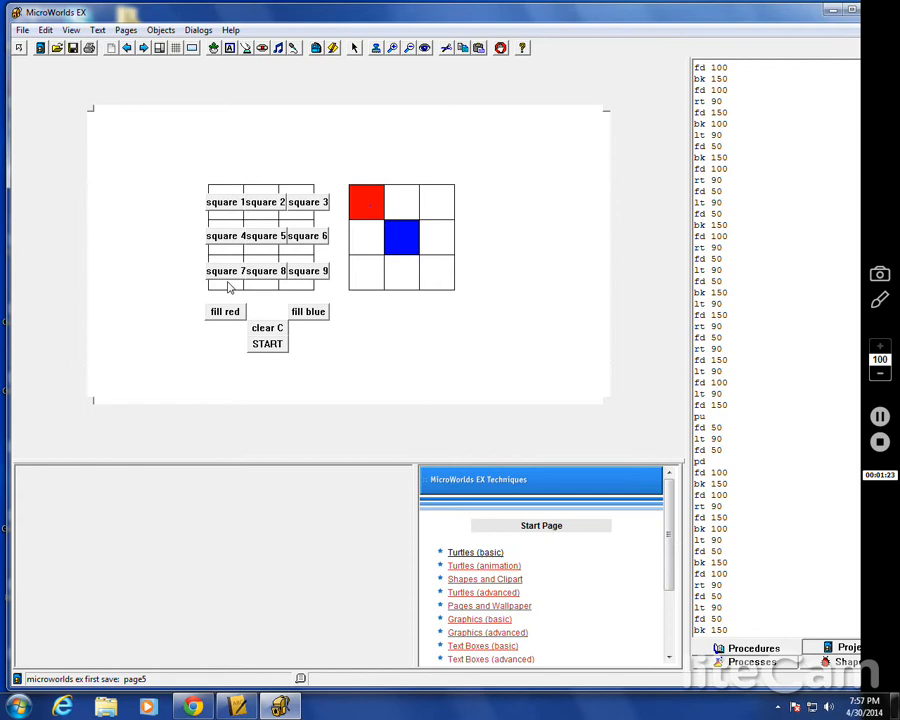
mouse_move(230, 244)
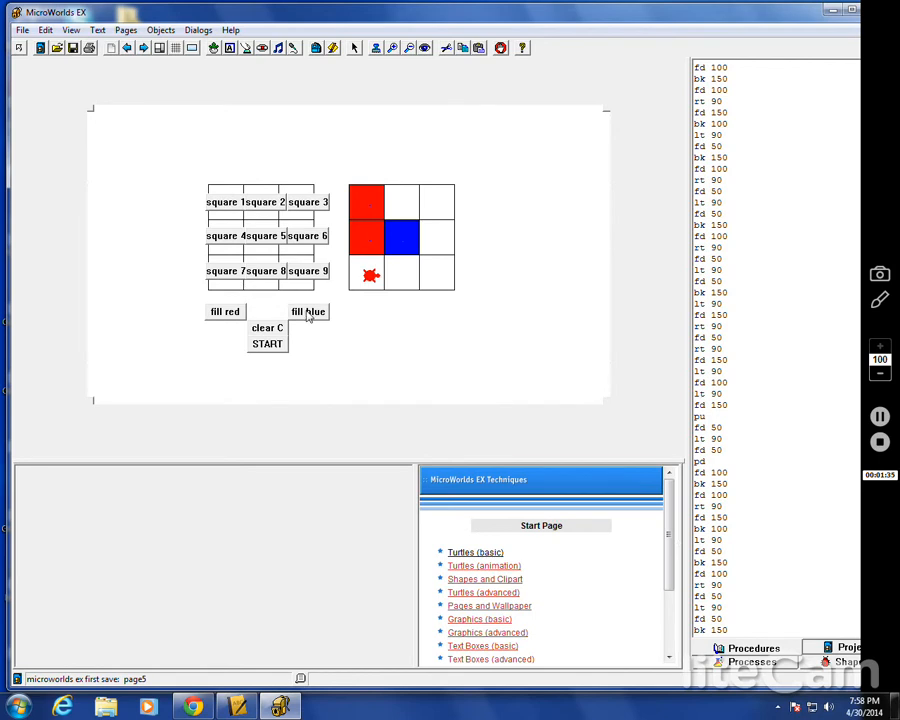
click(308, 312)
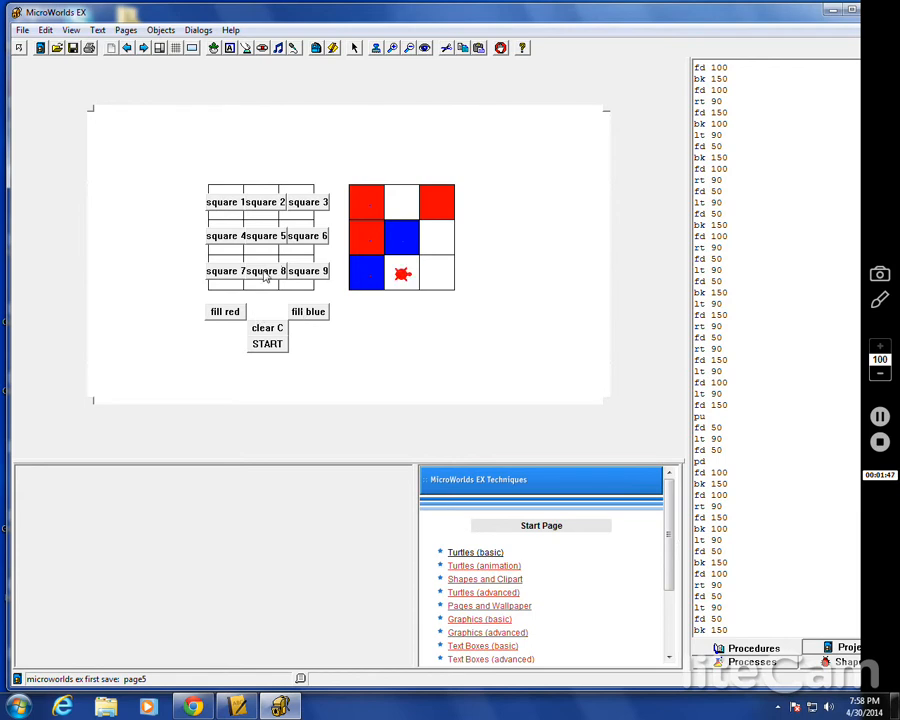
click(308, 312)
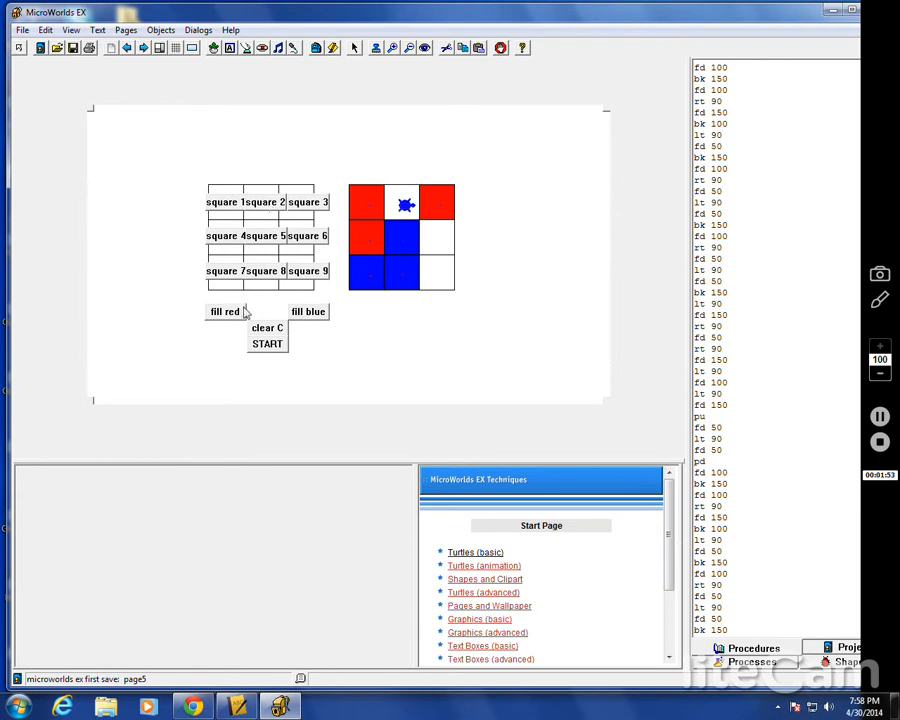
Fill the top-middle square red, then recolour it blue to complete the middle column.
click(224, 312)
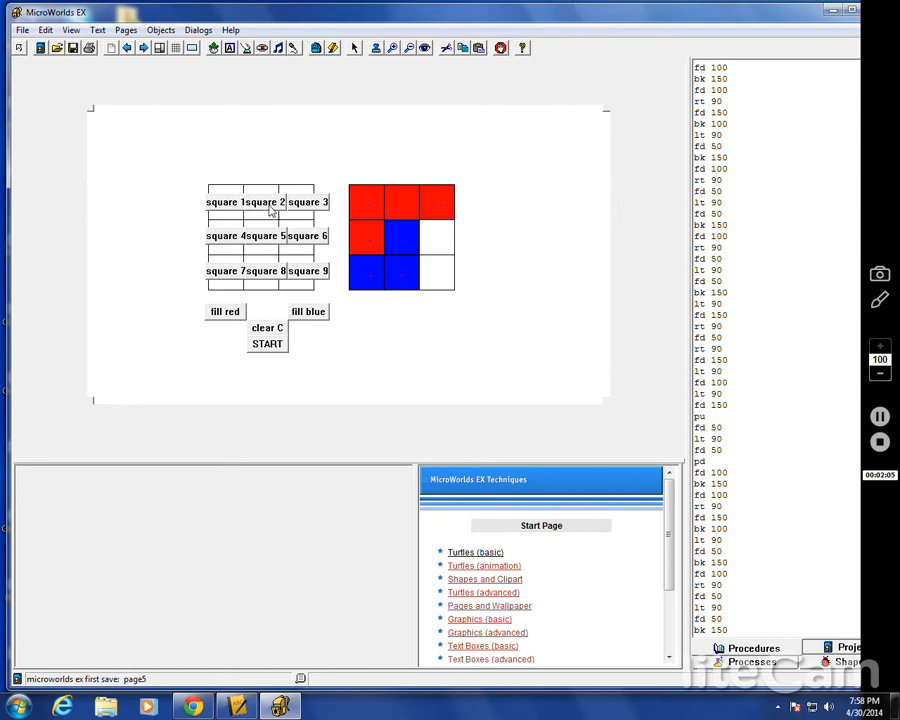
mouse_move(304, 270)
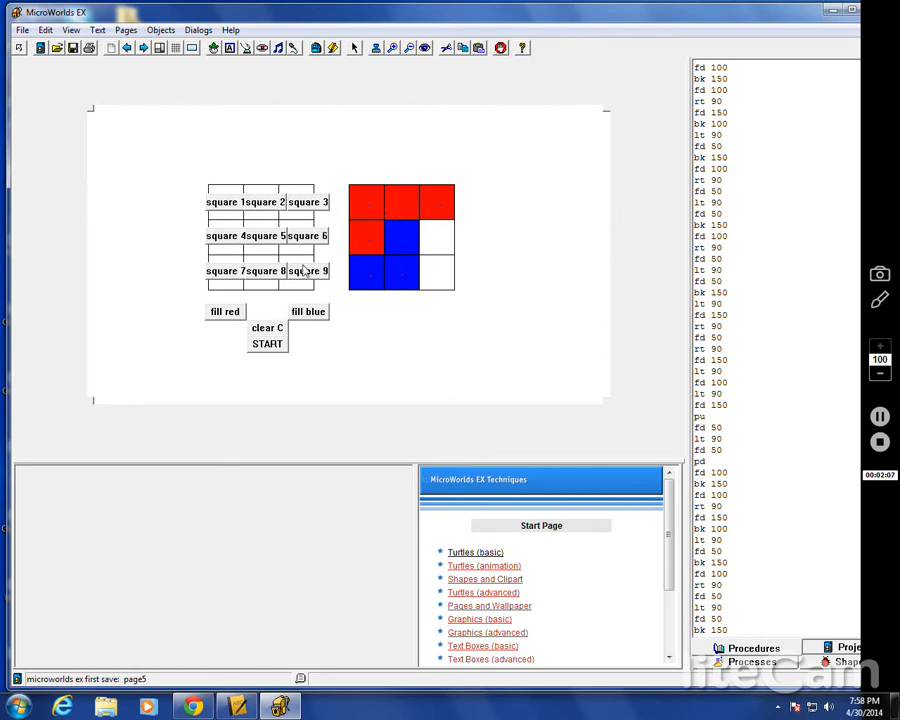
click(308, 312)
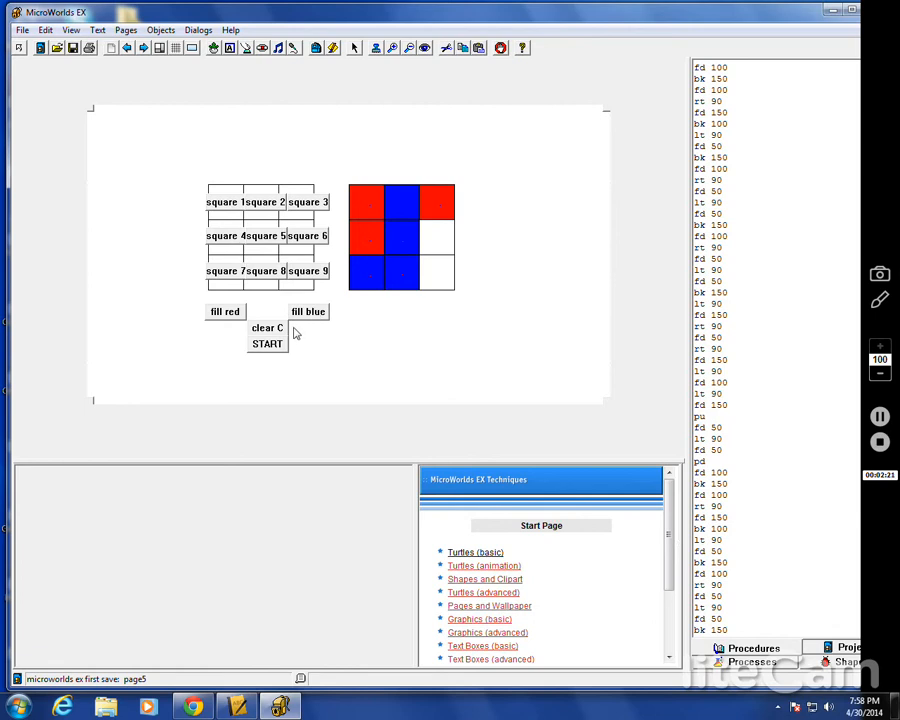
mouse_move(392, 212)
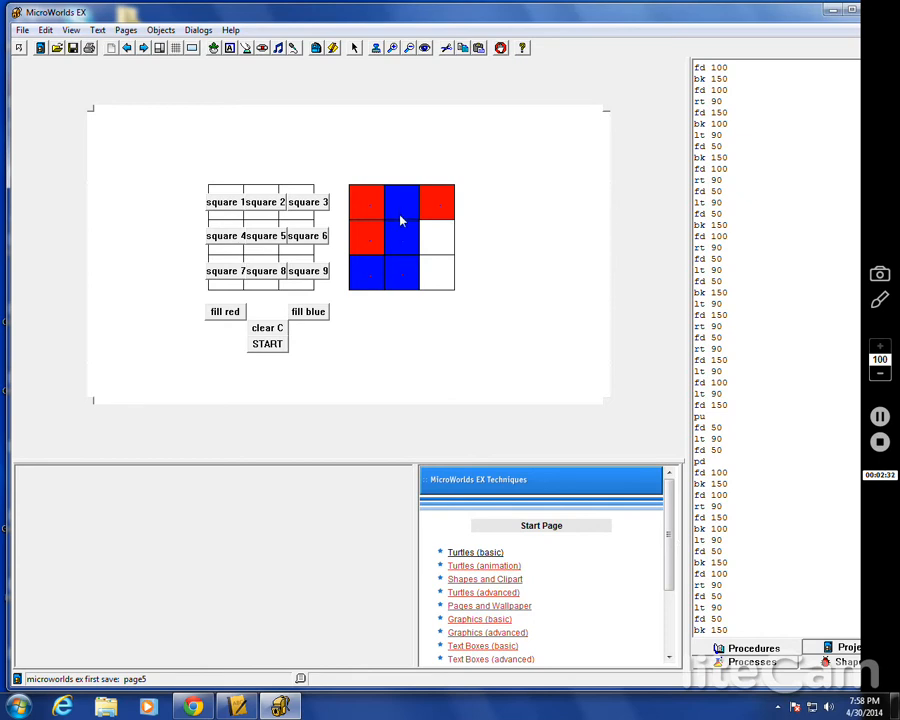
mouse_move(404, 276)
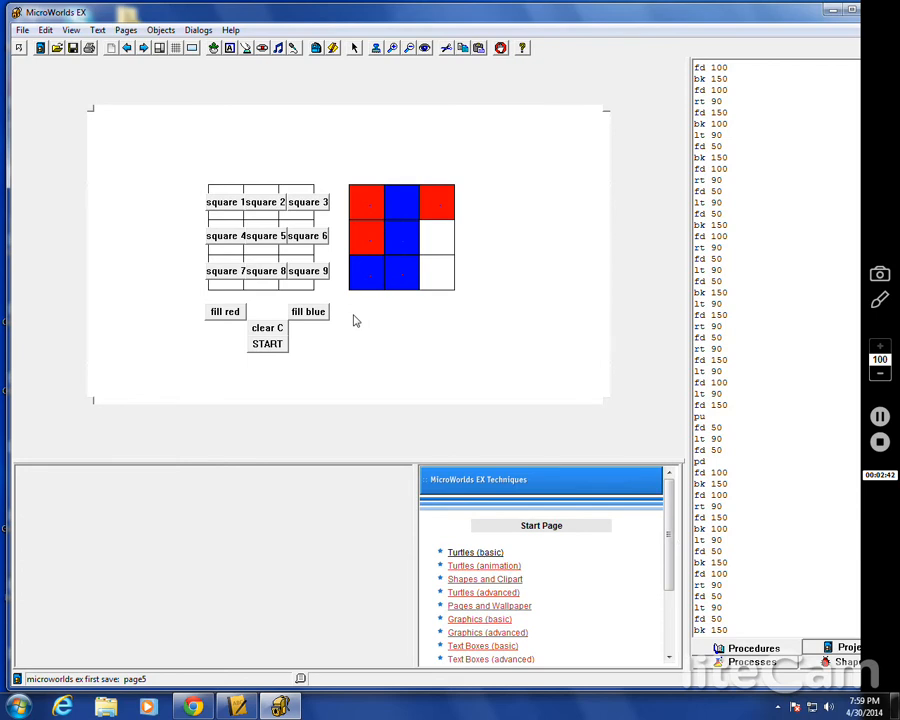
Clear the finished board and run START again for a fresh empty grid.
click(266, 328)
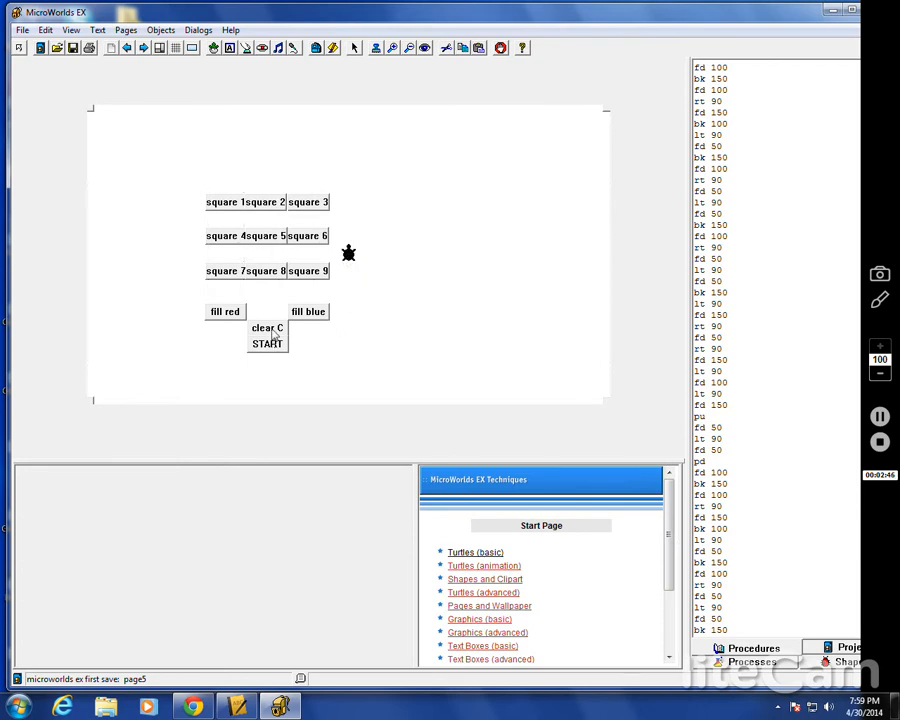
click(268, 344)
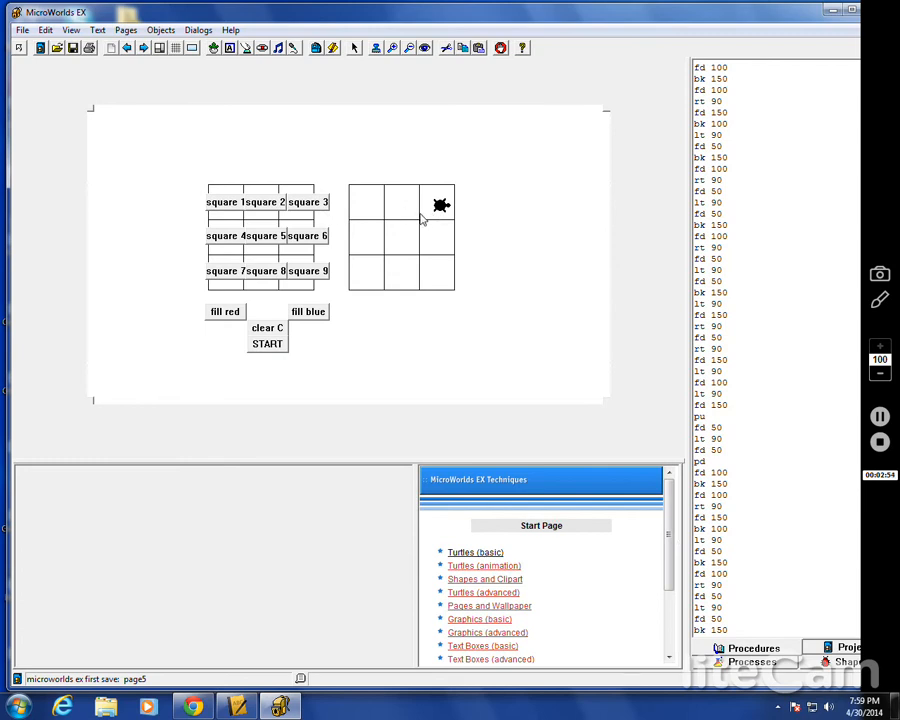
mouse_move(432, 216)
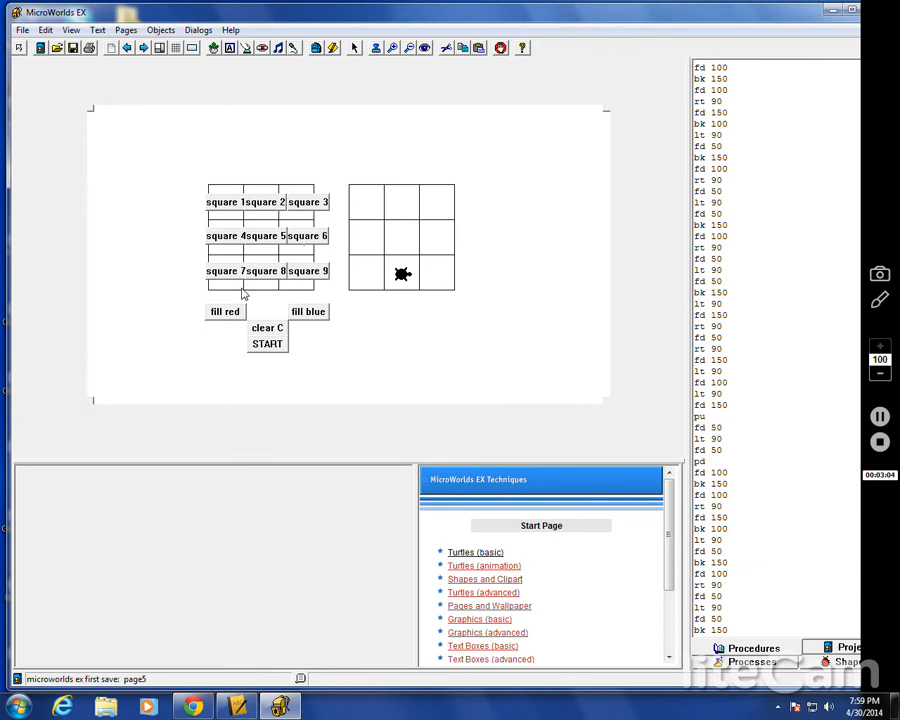
Fill the bottom-middle, centre and top-middle squares red, completing the middle column.
click(224, 312)
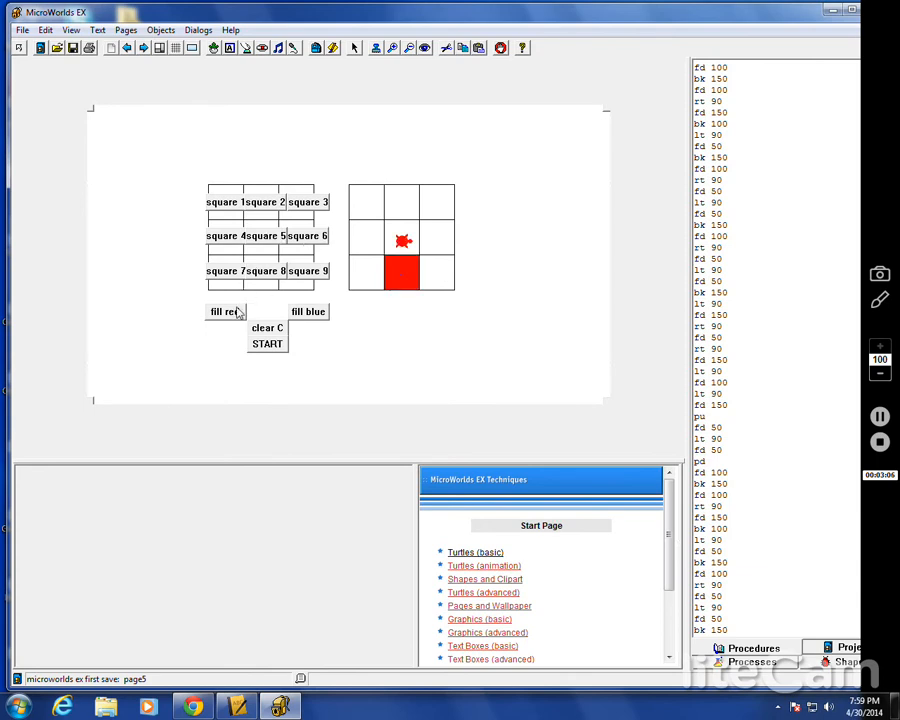
click(224, 312)
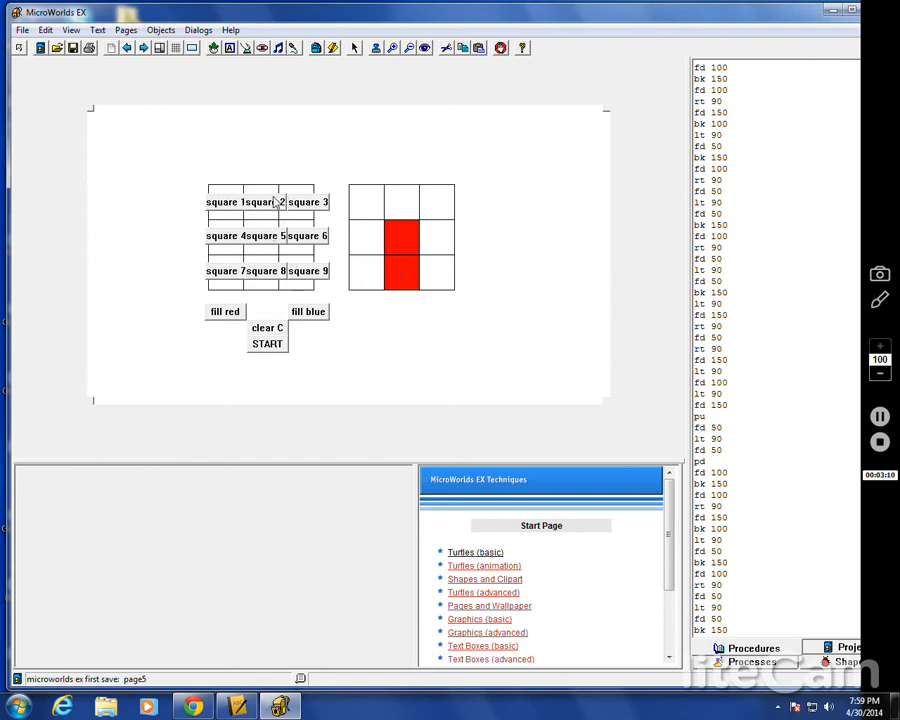
click(224, 312)
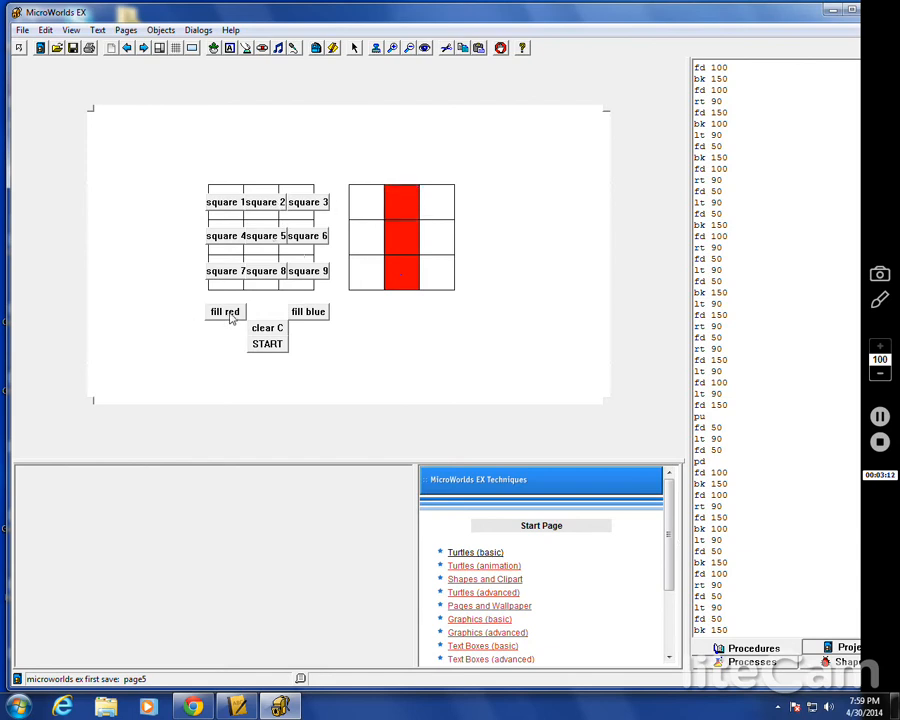
mouse_move(336, 324)
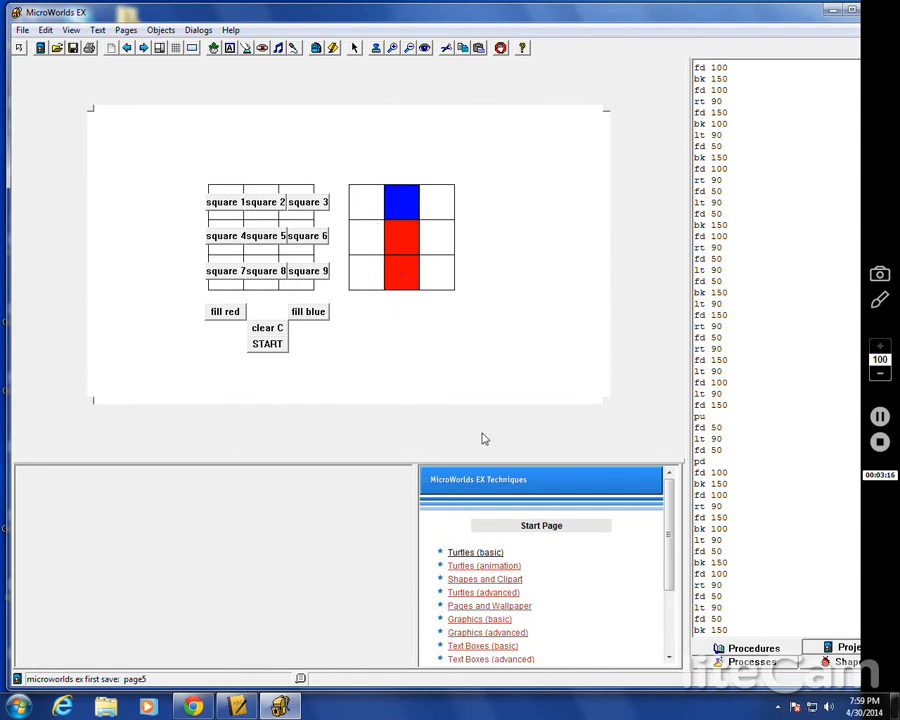
mouse_move(472, 460)
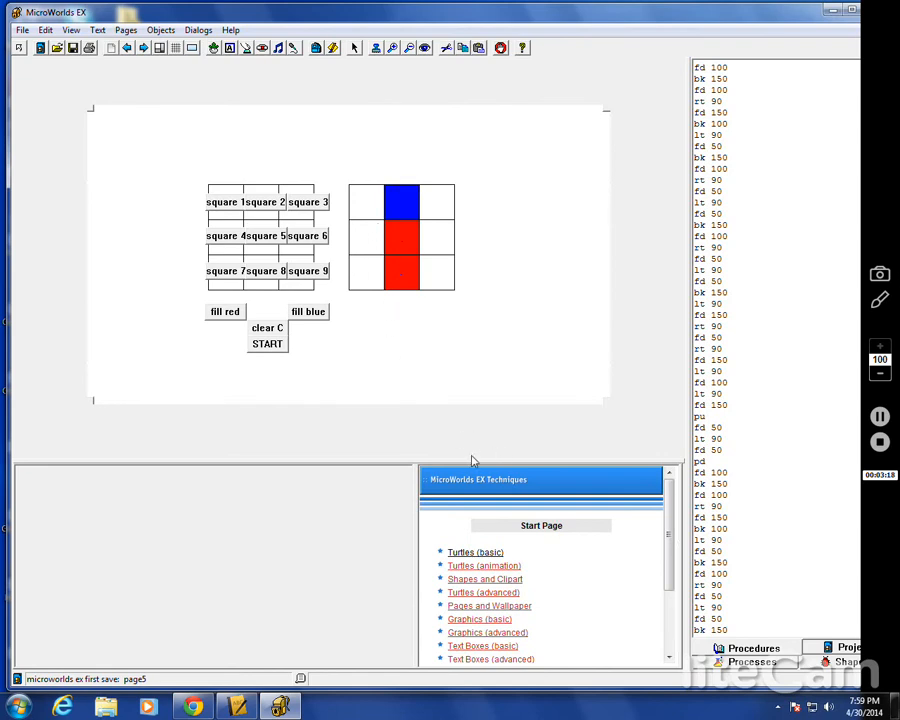